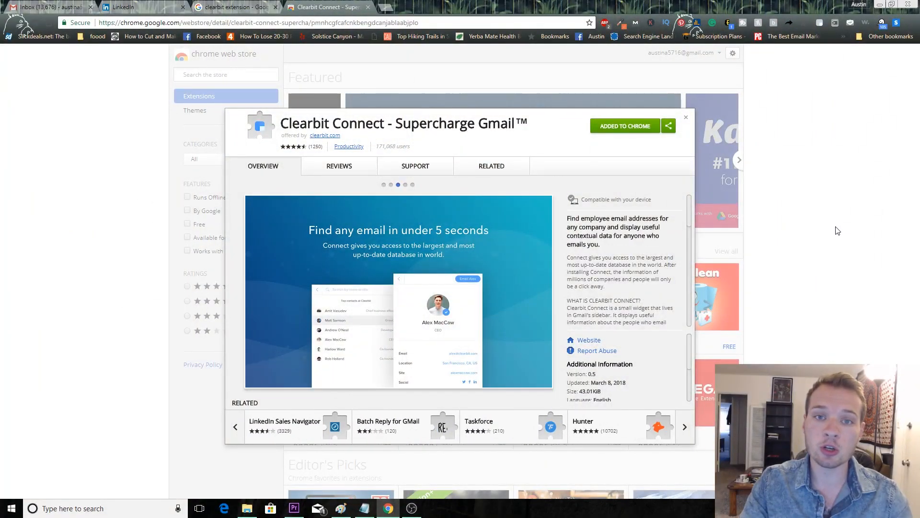
{"action": "mouse_move", "coordinate": [828, 224]}
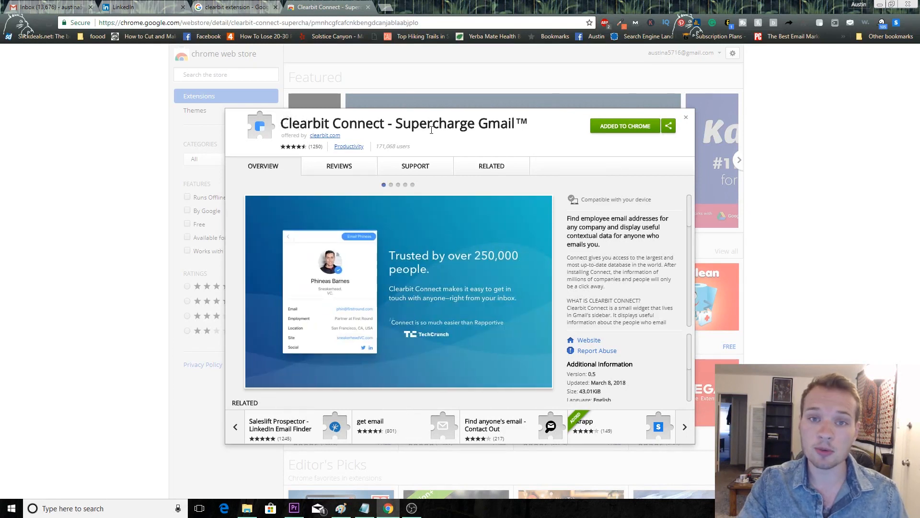
Select the word 'Clearbit' and close the extension overlay to reach the Extensions listing
{"action": "double_click", "coordinate": [305, 123]}
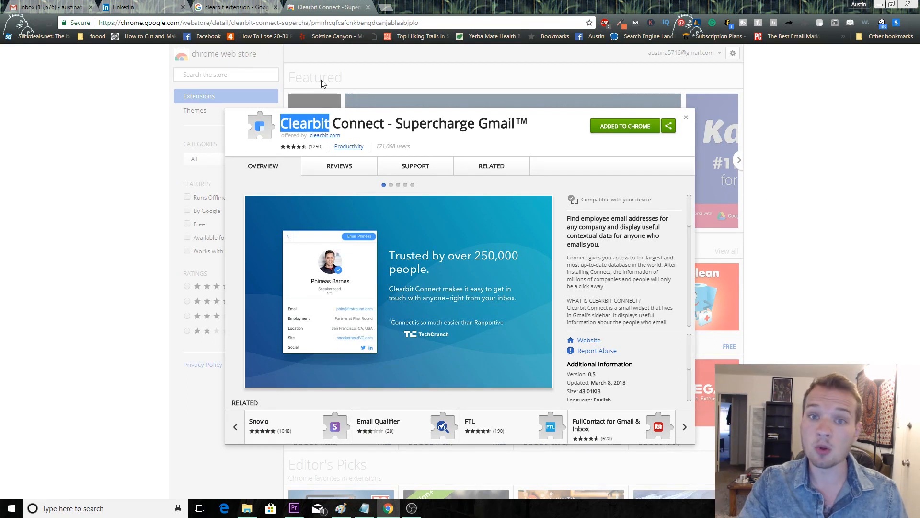
{"action": "left_click", "coordinate": [685, 426]}
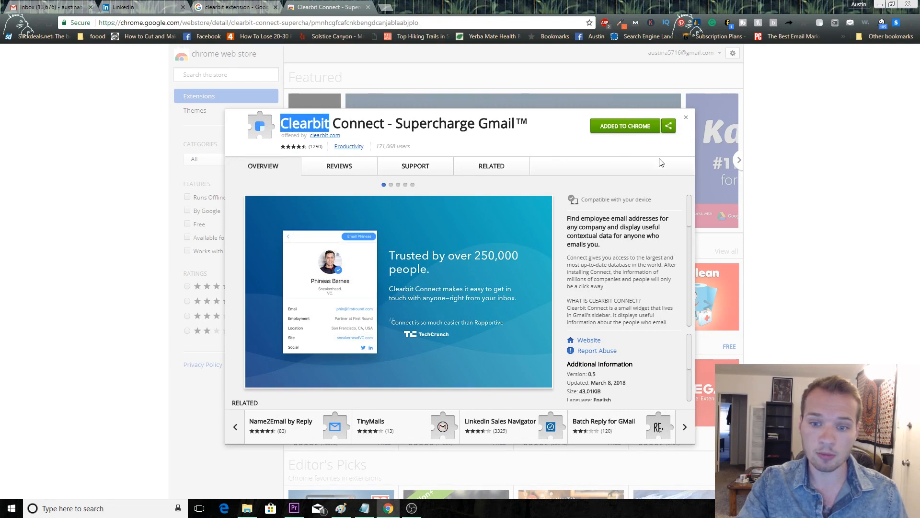
{"action": "mouse_move", "coordinate": [776, 186]}
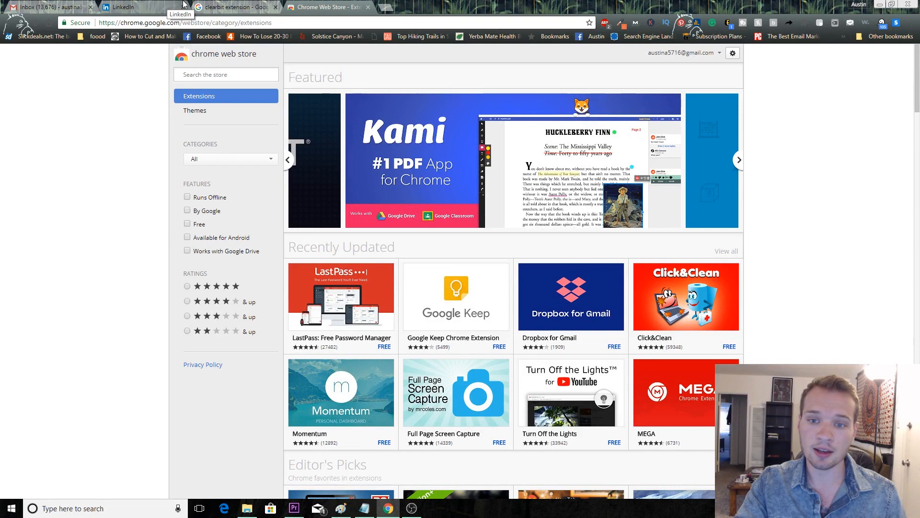
Search LinkedIn for people matching 'addiction treatment'
{"action": "left_click", "coordinate": [123, 6]}
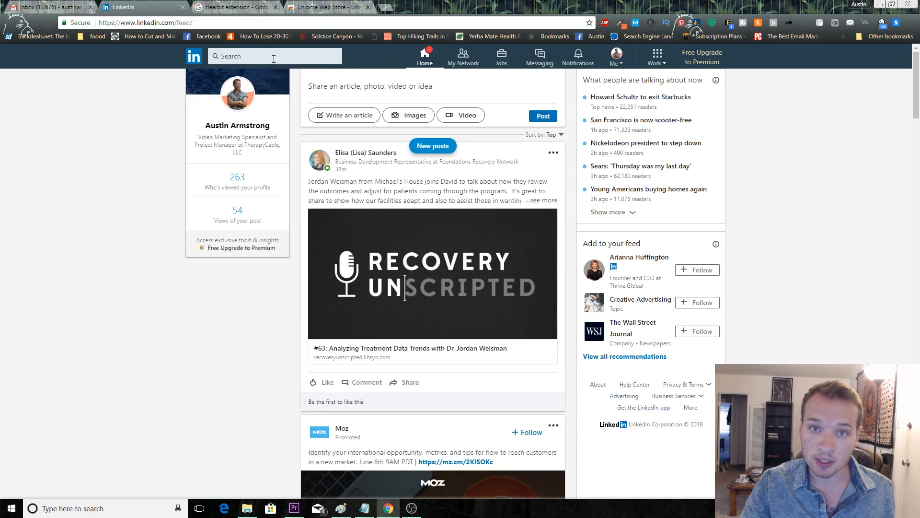
{"action": "left_click", "coordinate": [272, 55]}
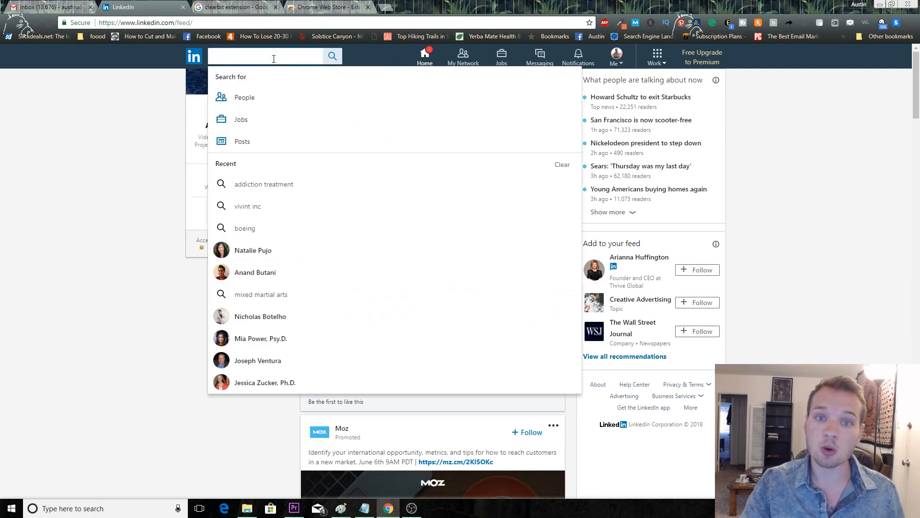
{"action": "type", "text": "a"}
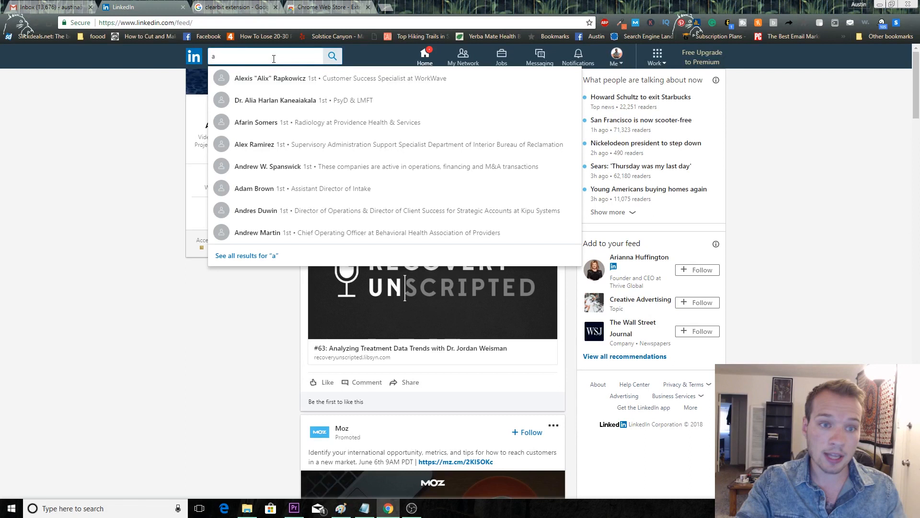
{"action": "type", "text": "ddiction"}
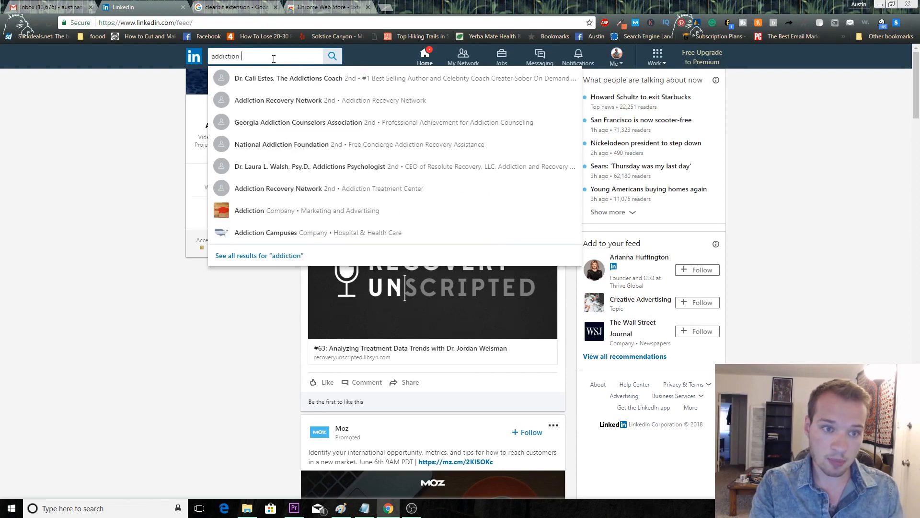
{"action": "type", "text": "treatment"}
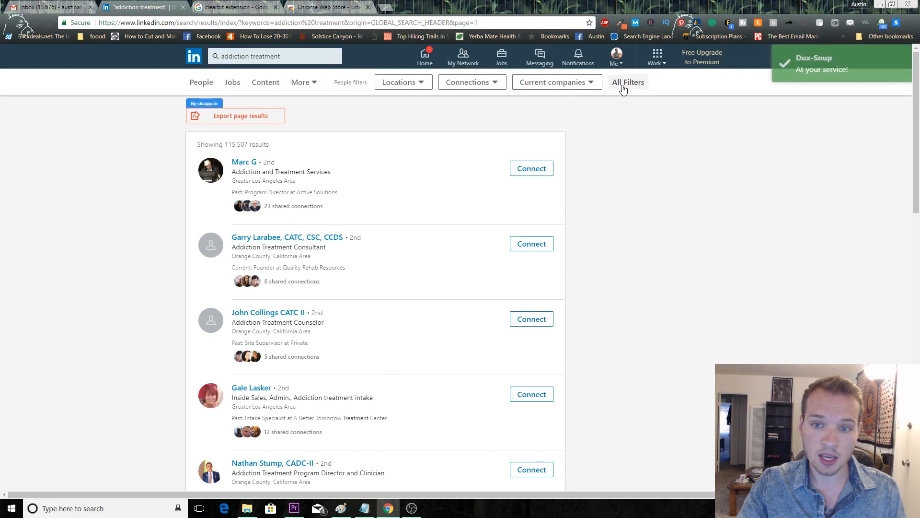
Filter results to title 'marketing director' in Orange County, California Area
{"action": "left_click", "coordinate": [627, 82]}
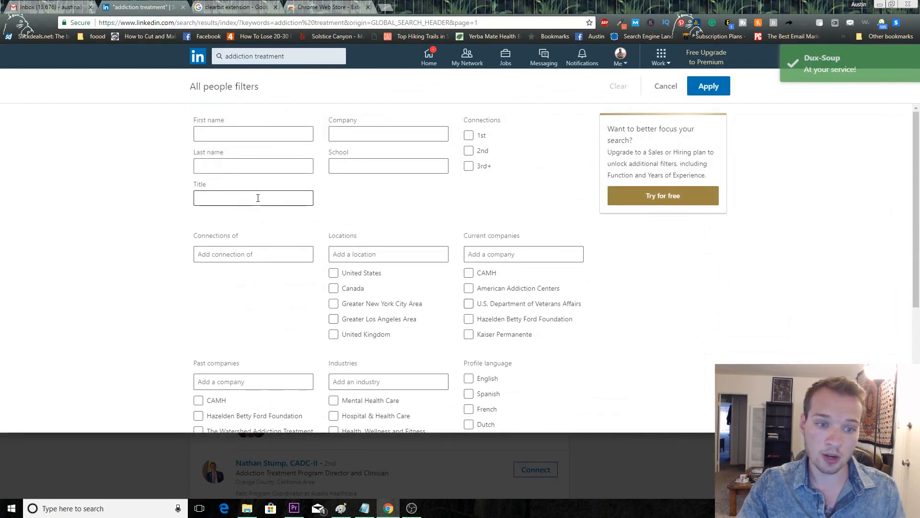
{"action": "left_click", "coordinate": [253, 198]}
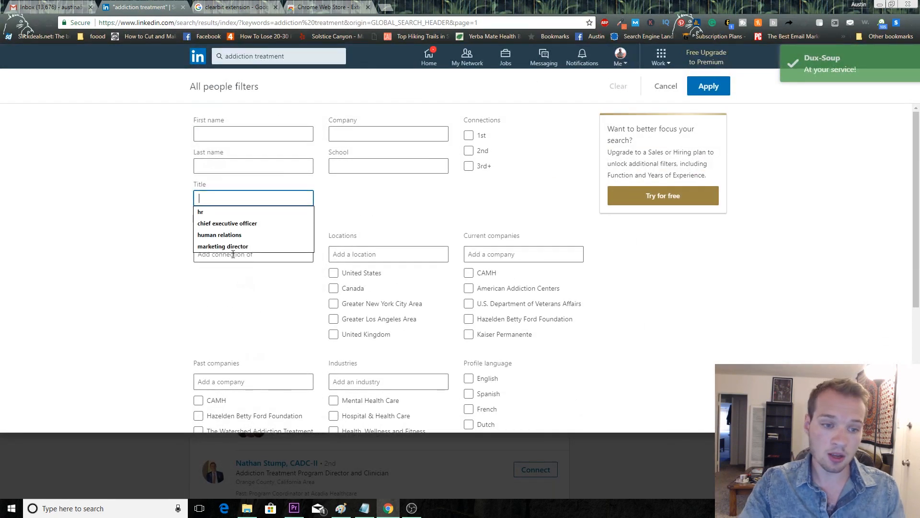
{"action": "left_click", "coordinate": [223, 246]}
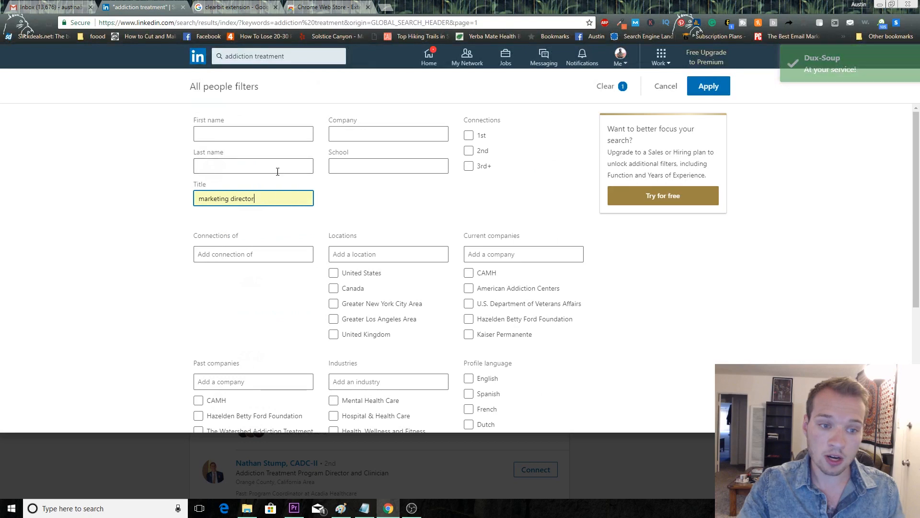
{"action": "left_click", "coordinate": [388, 254]}
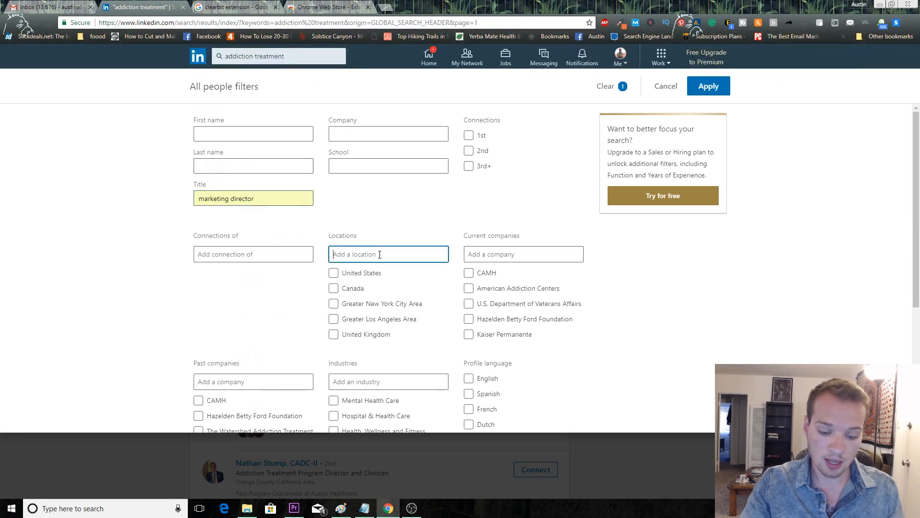
{"action": "type", "text": "orange"}
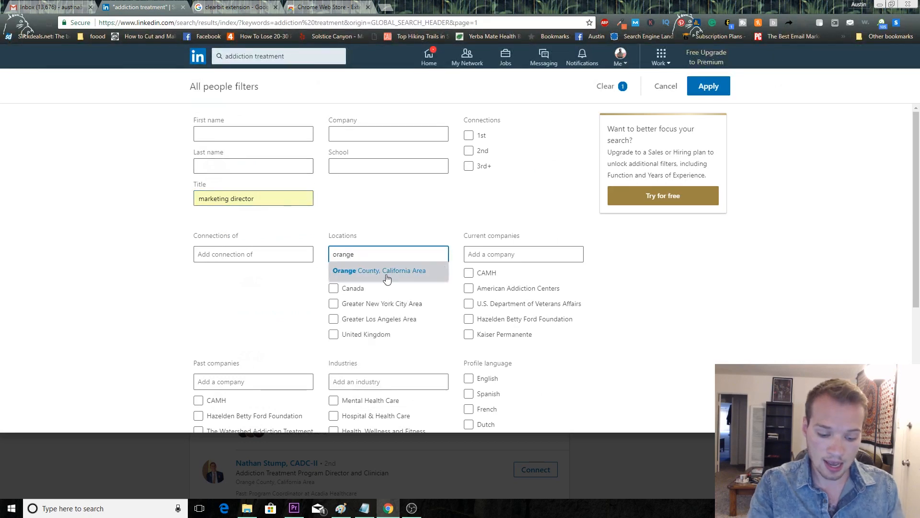
{"action": "left_click", "coordinate": [379, 270]}
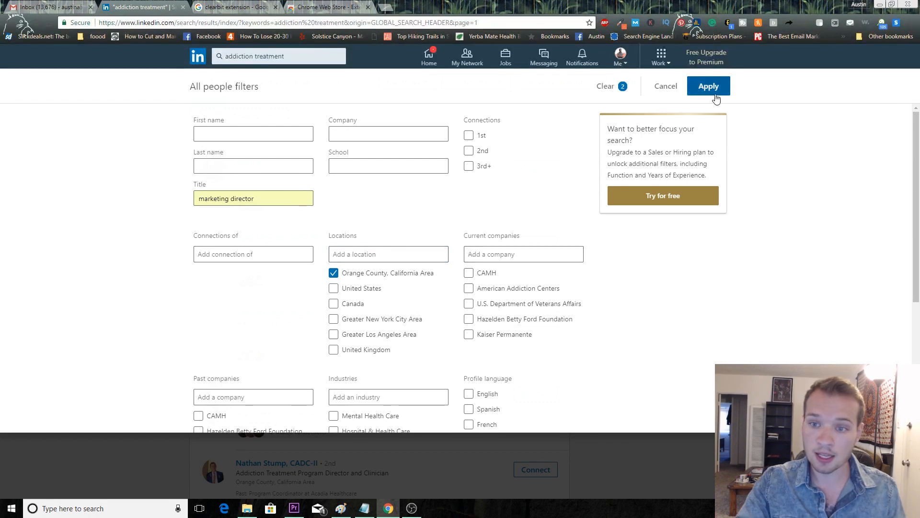
{"action": "left_click", "coordinate": [708, 86]}
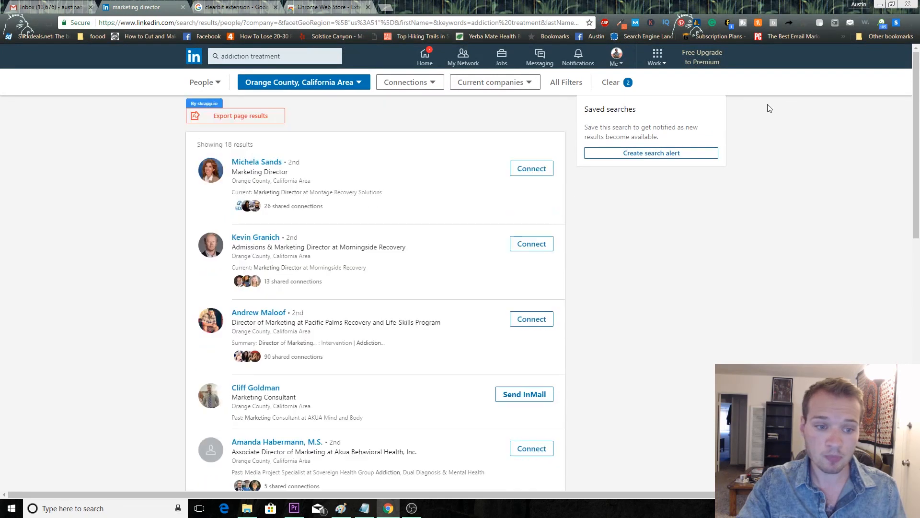
{"action": "mouse_move", "coordinate": [346, 285]}
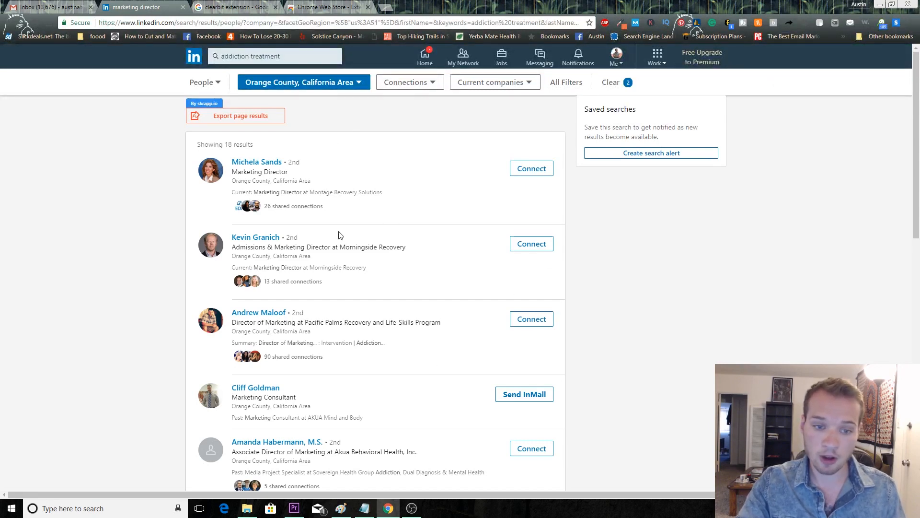
{"action": "mouse_move", "coordinate": [200, 416]}
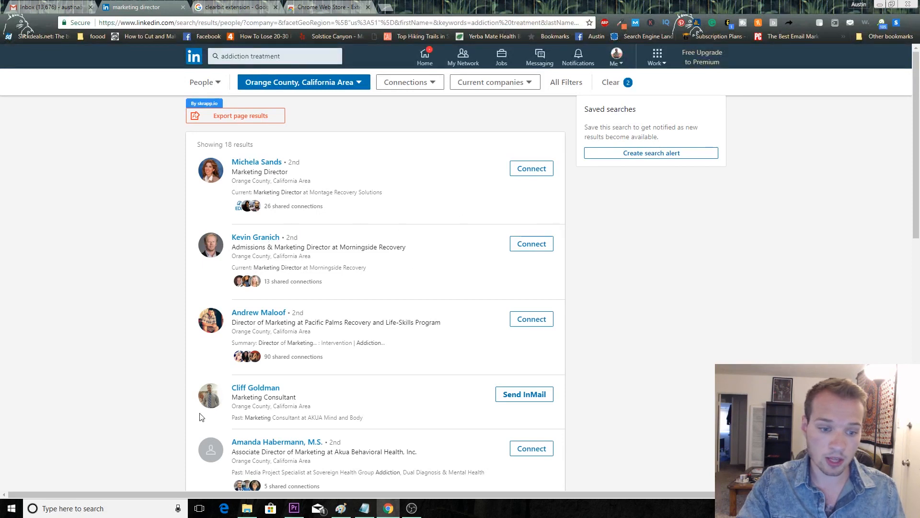
{"action": "mouse_move", "coordinate": [256, 241]}
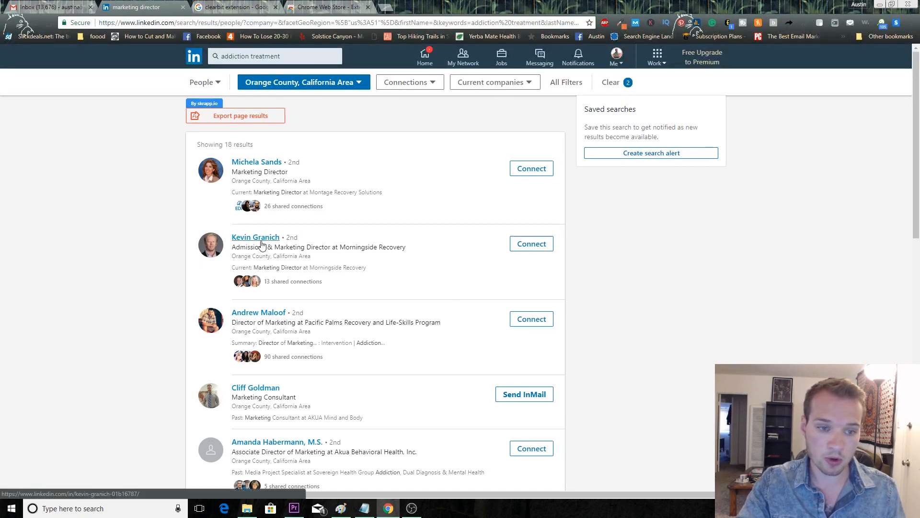
{"action": "mouse_move", "coordinate": [356, 264]}
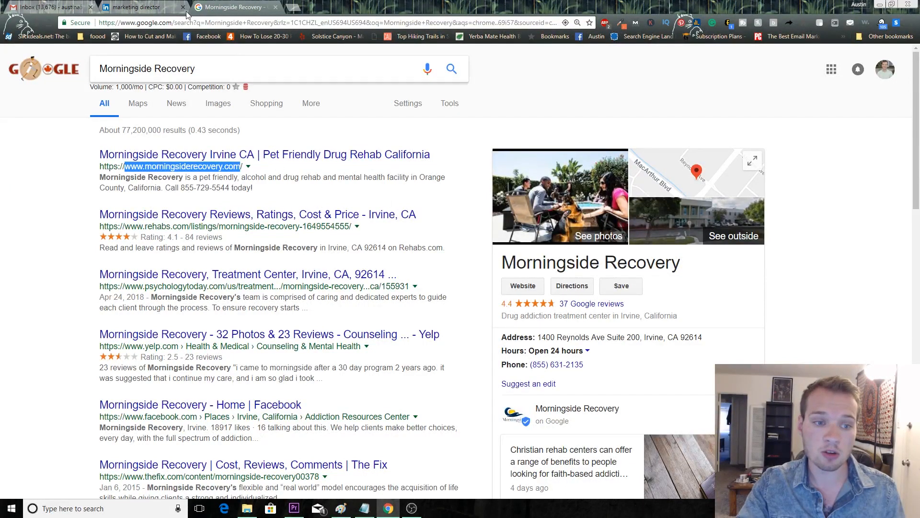
Open a blank New Message draft in Gmail
{"action": "left_click", "coordinate": [44, 7]}
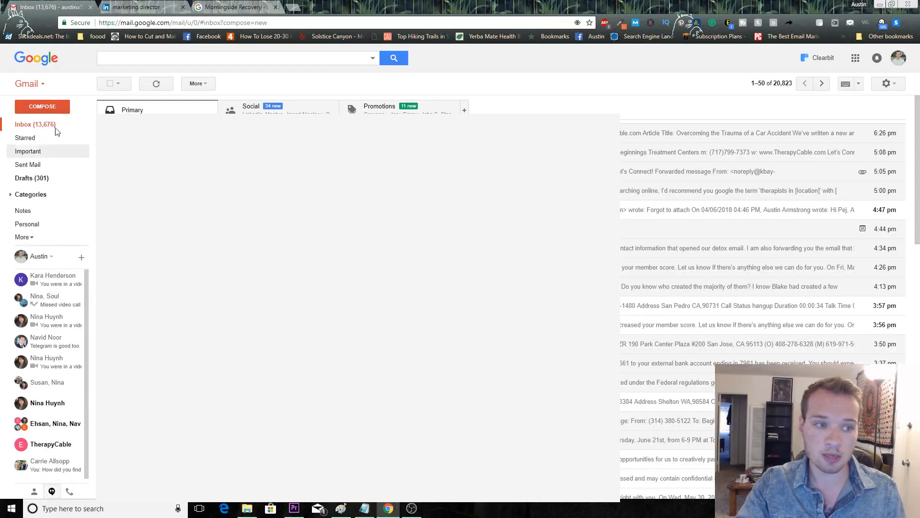
{"action": "left_click", "coordinate": [41, 107]}
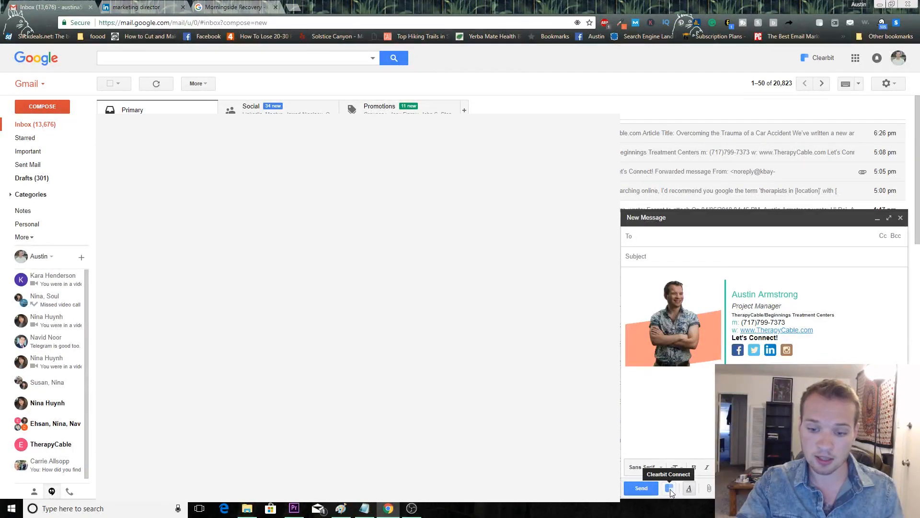
{"action": "left_click", "coordinate": [669, 487]}
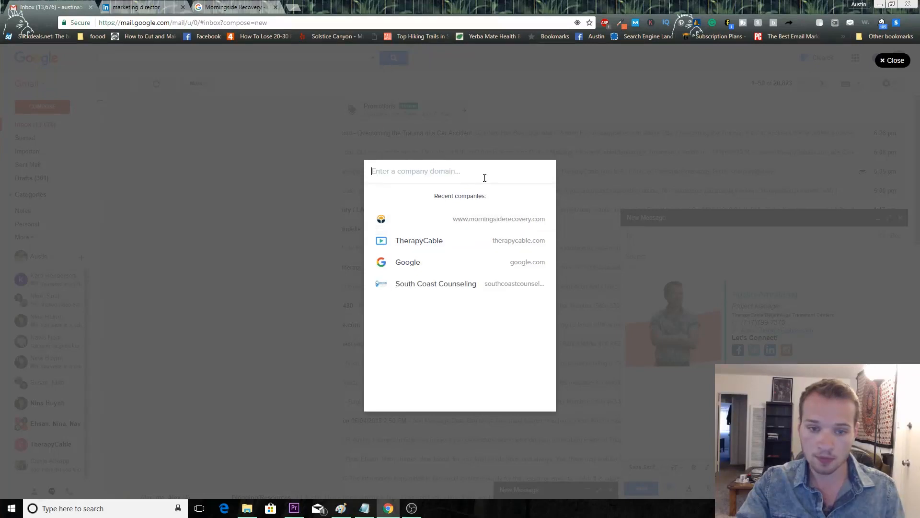
{"action": "left_click", "coordinate": [497, 218]}
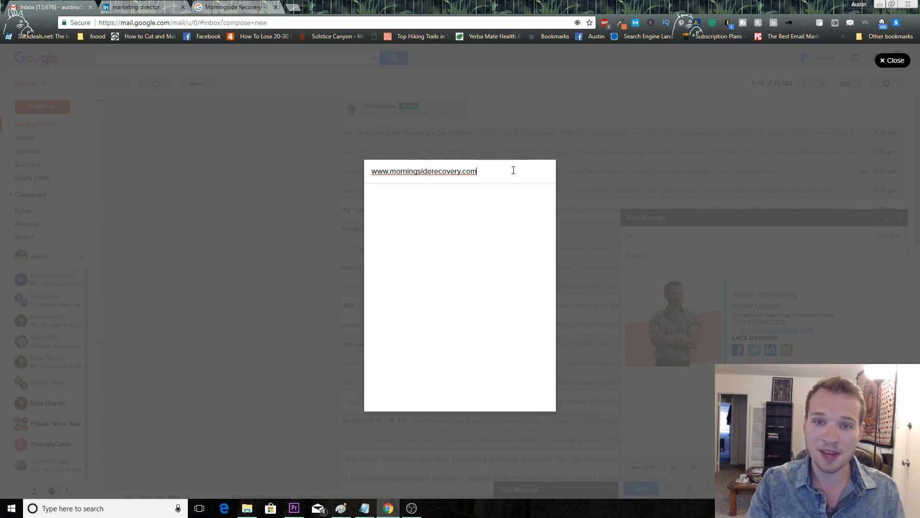
{"action": "left_click", "coordinate": [424, 171]}
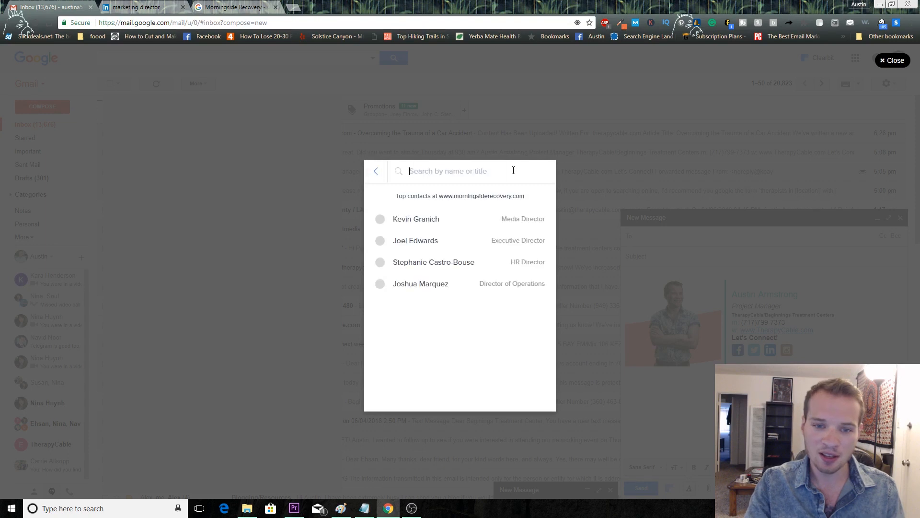
{"action": "mouse_move", "coordinate": [471, 218]}
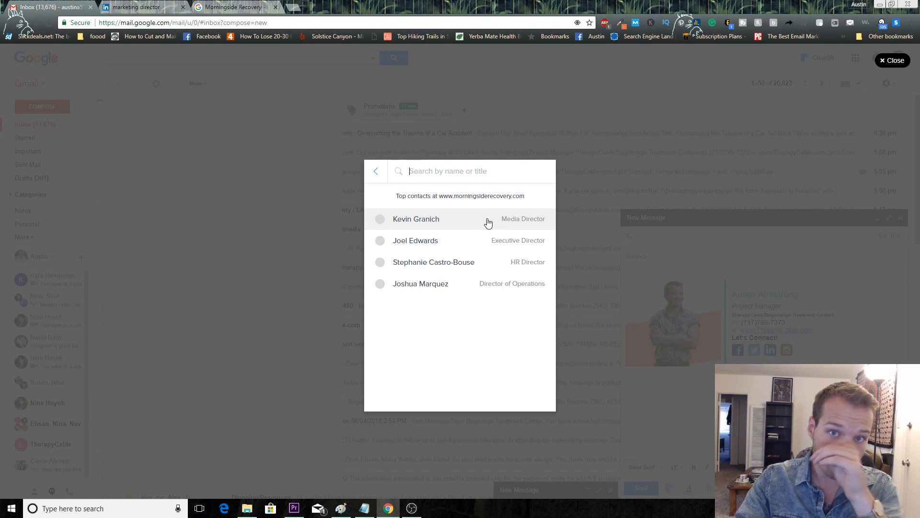
{"action": "mouse_move", "coordinate": [345, 165]}
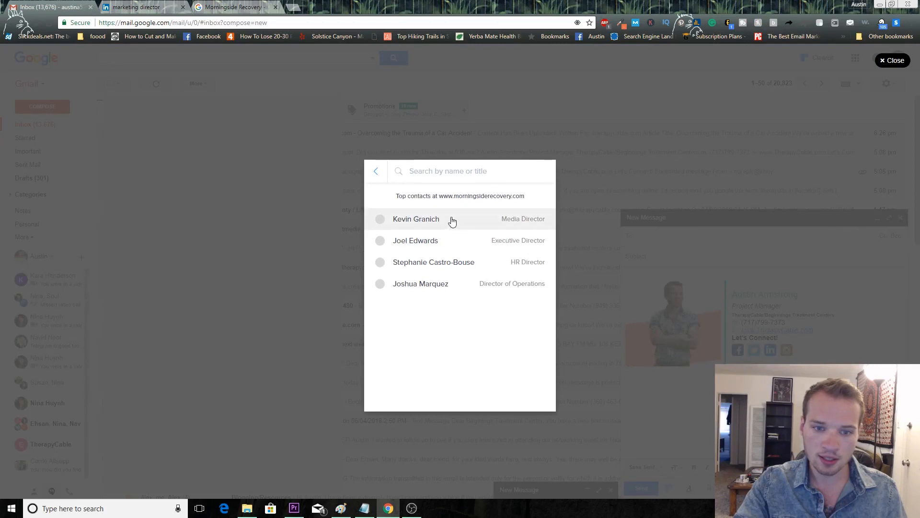
{"action": "left_click", "coordinate": [416, 218]}
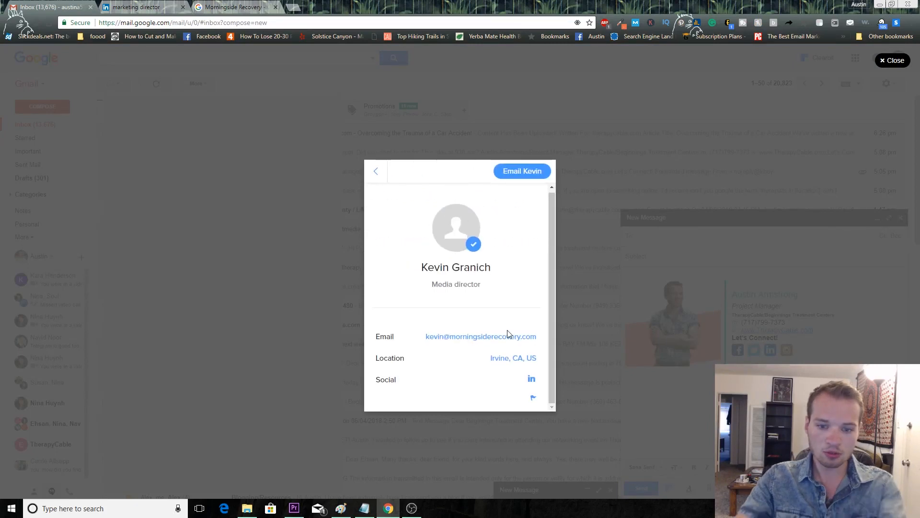
{"action": "mouse_move", "coordinate": [457, 345]}
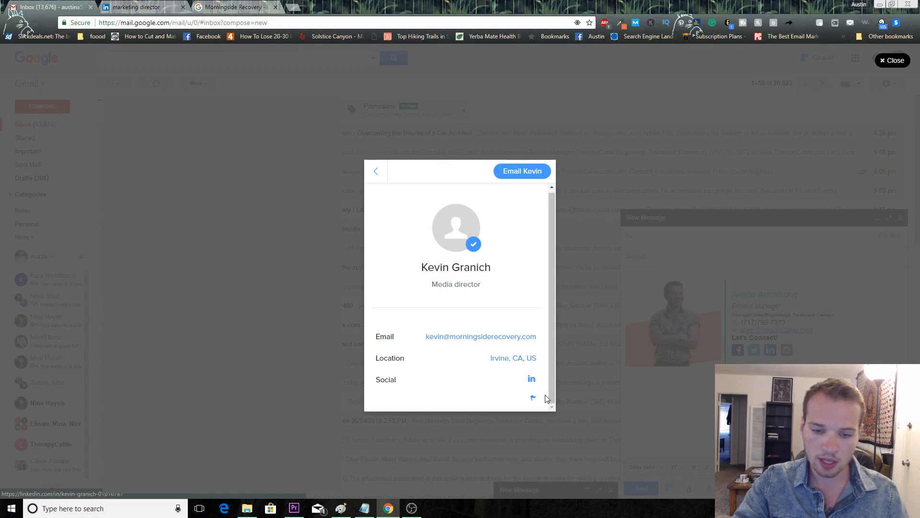
{"action": "mouse_move", "coordinate": [519, 189]}
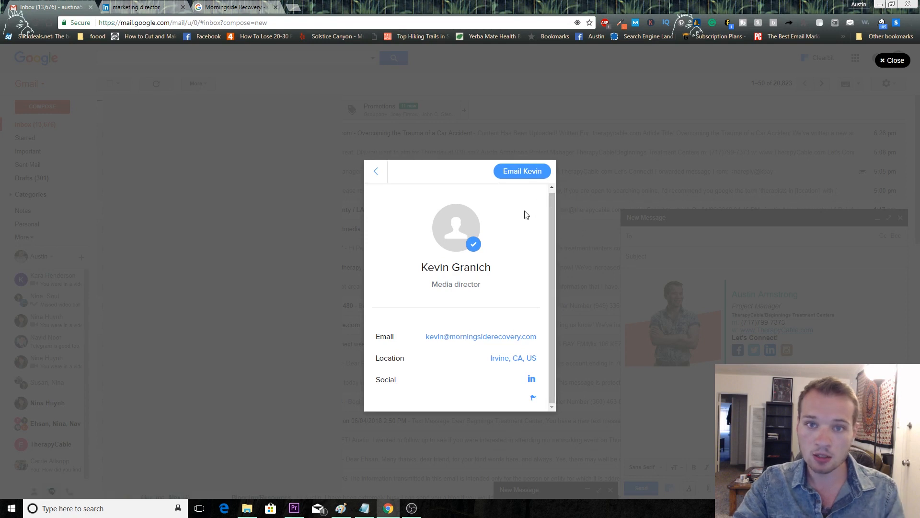
{"action": "left_click", "coordinate": [520, 171]}
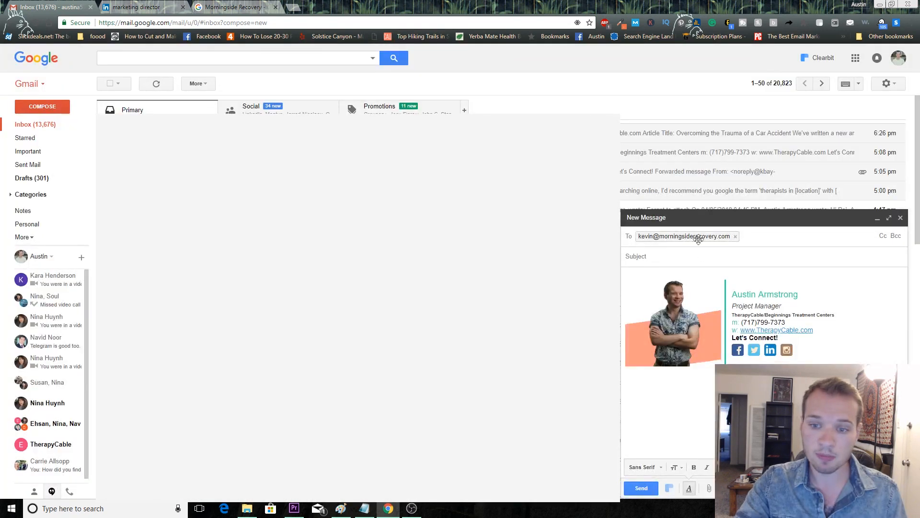
{"action": "left_click", "coordinate": [692, 256]}
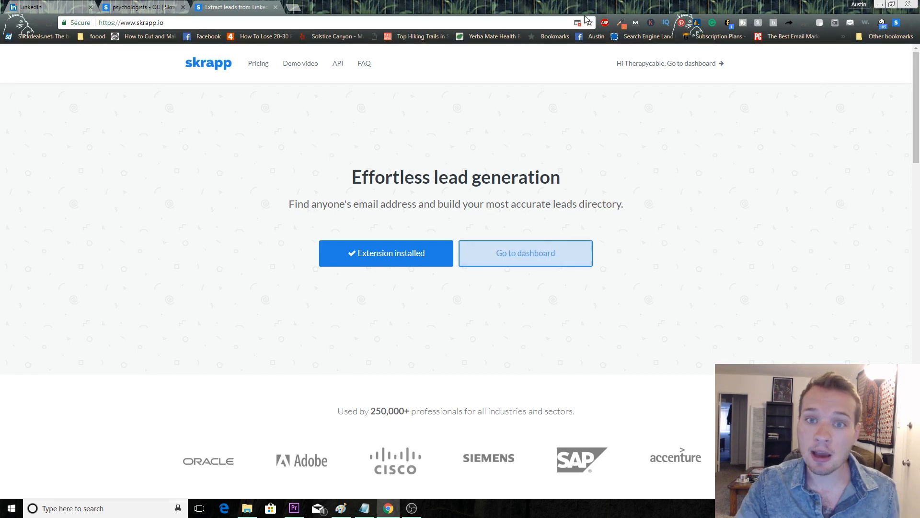
{"action": "mouse_move", "coordinate": [638, 168]}
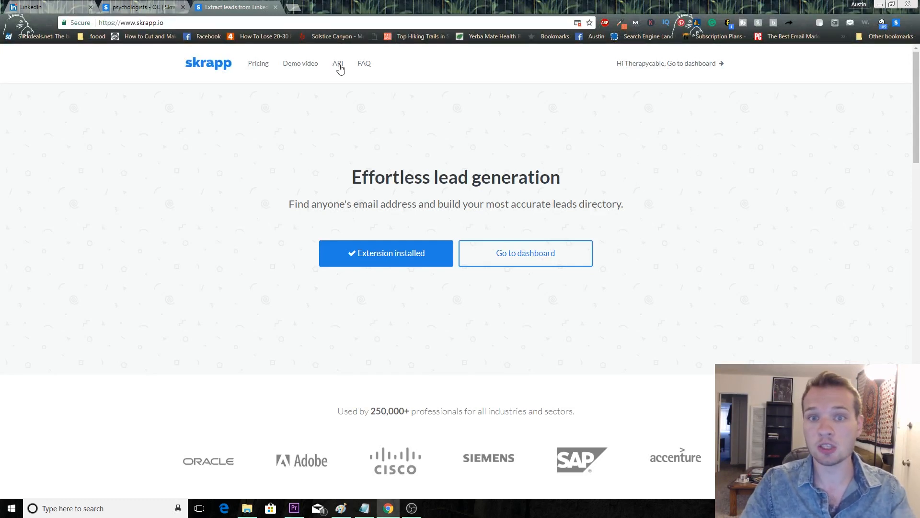
{"action": "mouse_move", "coordinate": [263, 63]}
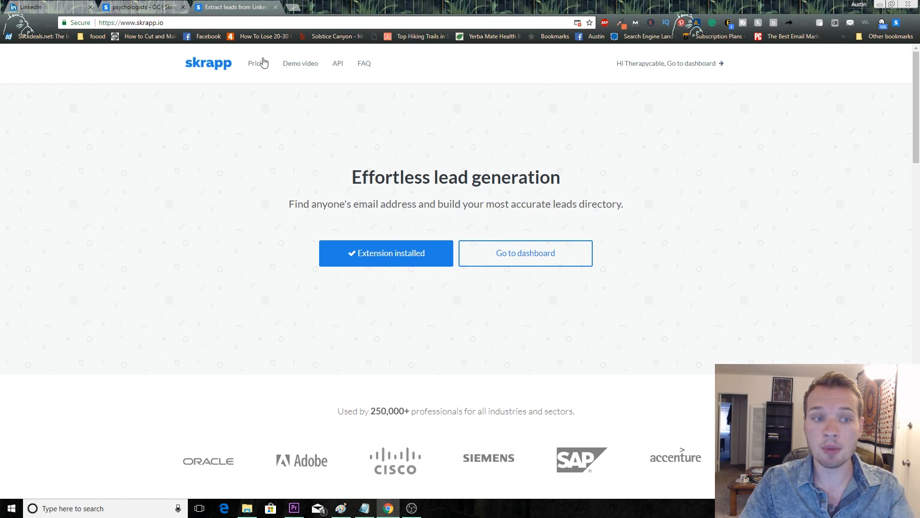
{"action": "mouse_move", "coordinate": [730, 117]}
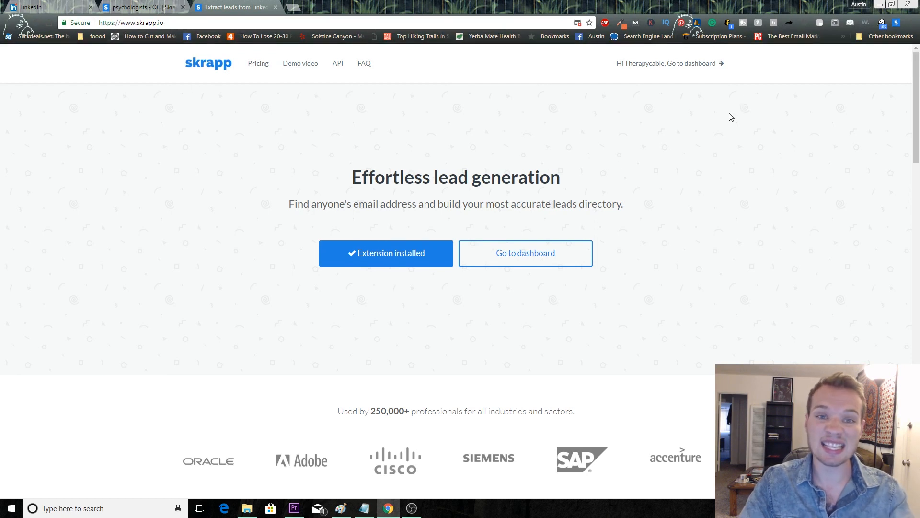
{"action": "mouse_move", "coordinate": [569, 160]}
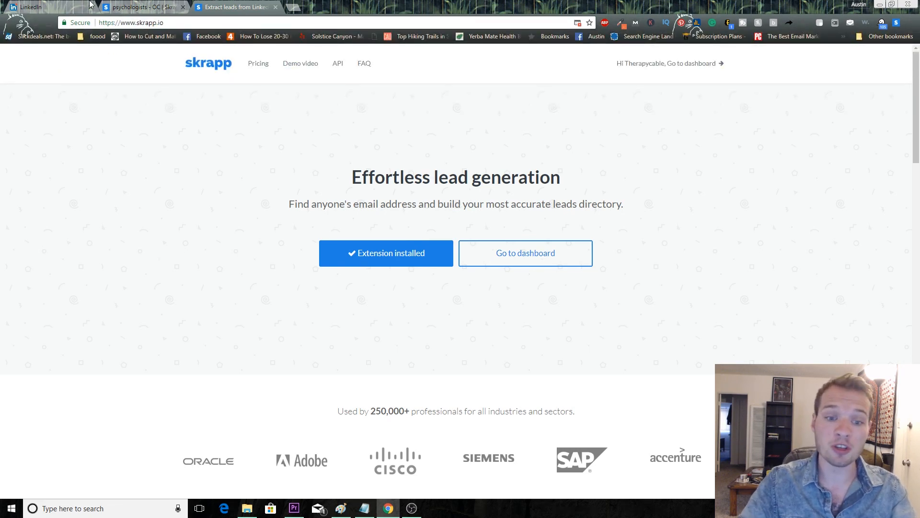
{"action": "mouse_move", "coordinate": [603, 225]}
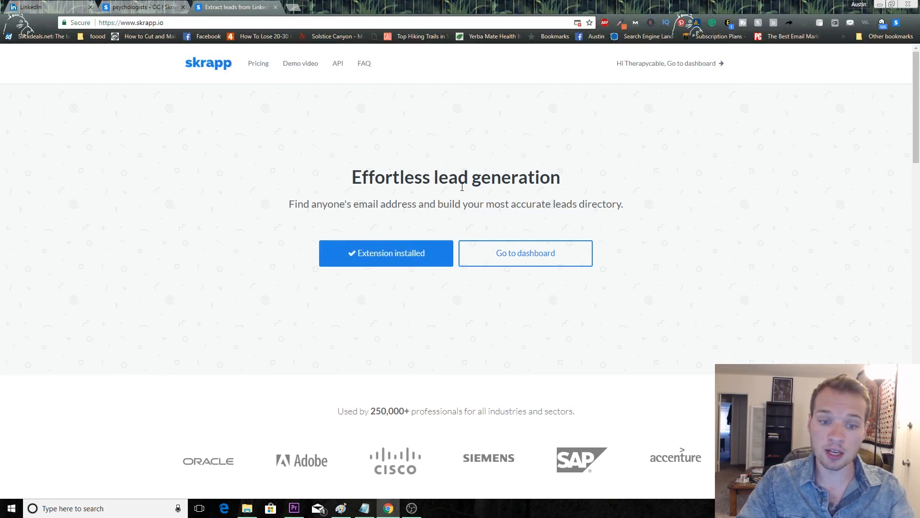
{"action": "mouse_move", "coordinate": [452, 160]}
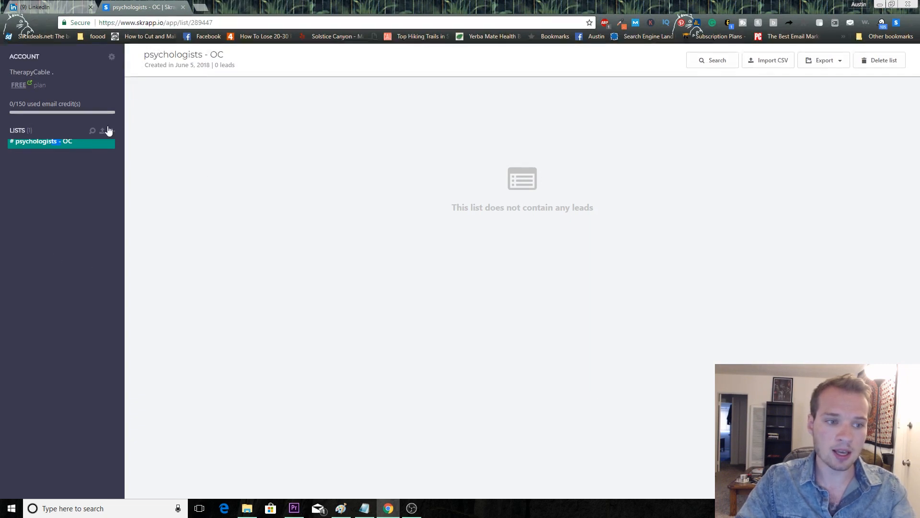
{"action": "mouse_move", "coordinate": [112, 132]}
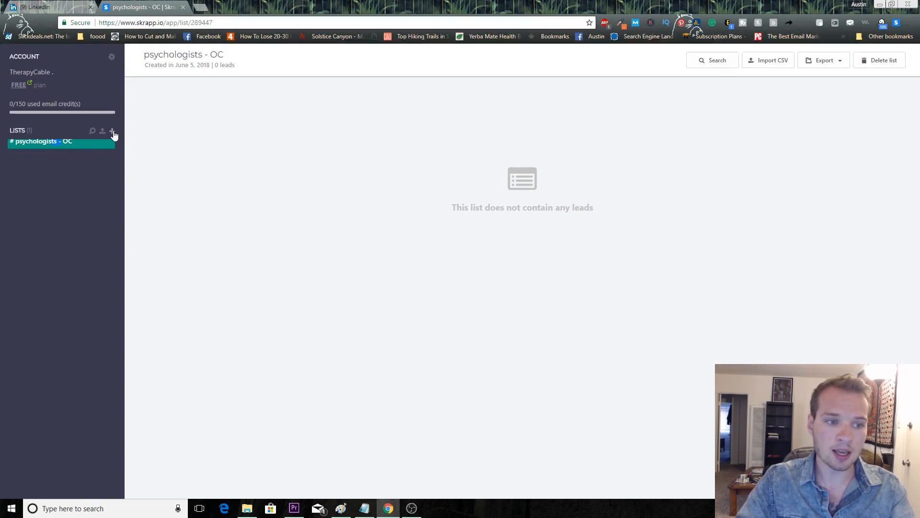
Create a Skrapp lead list named 'boeing'
{"action": "left_click", "coordinate": [113, 130]}
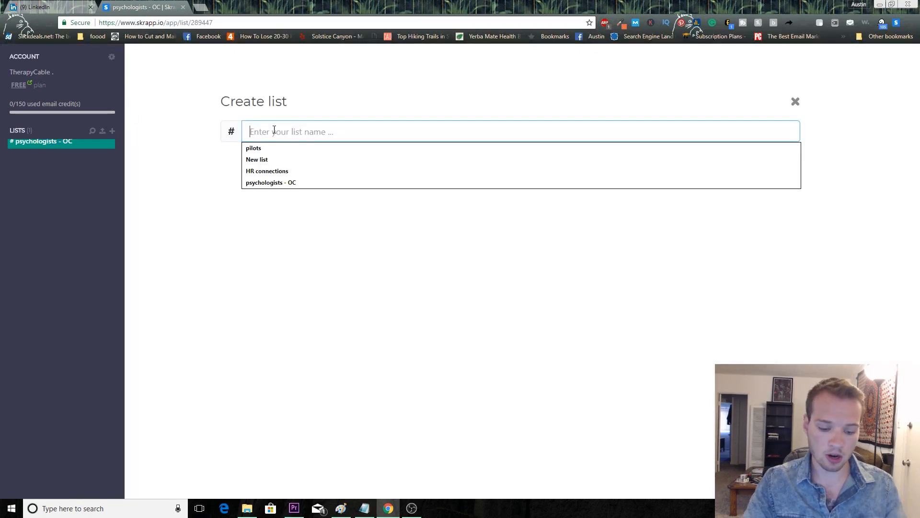
{"action": "type", "text": "boeing"}
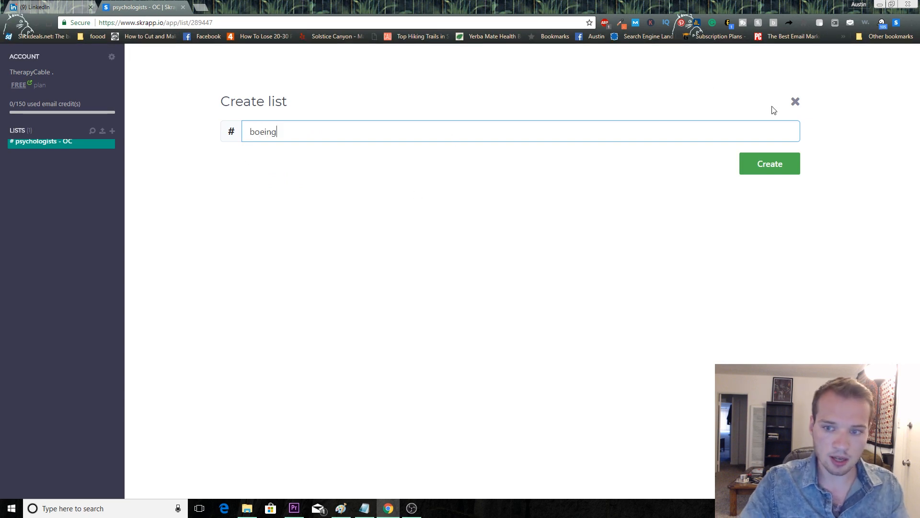
{"action": "left_click", "coordinate": [769, 163]}
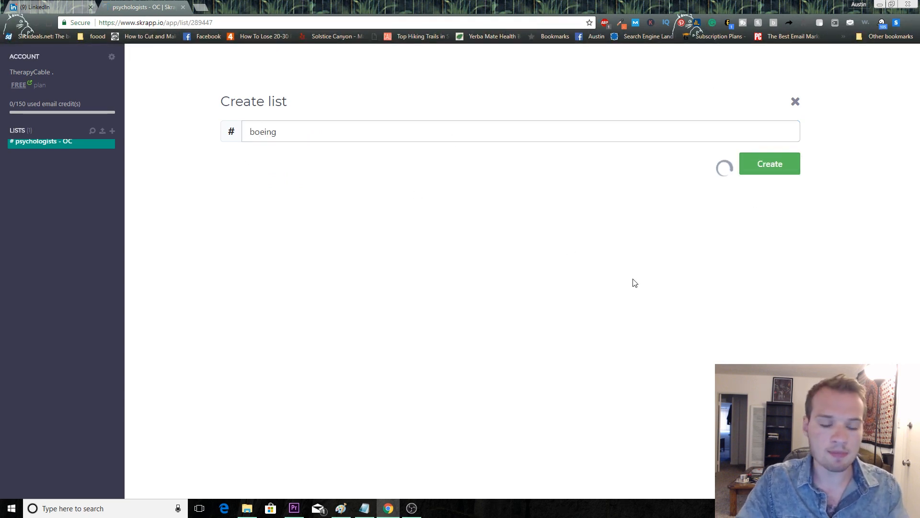
{"action": "left_click", "coordinate": [770, 163]}
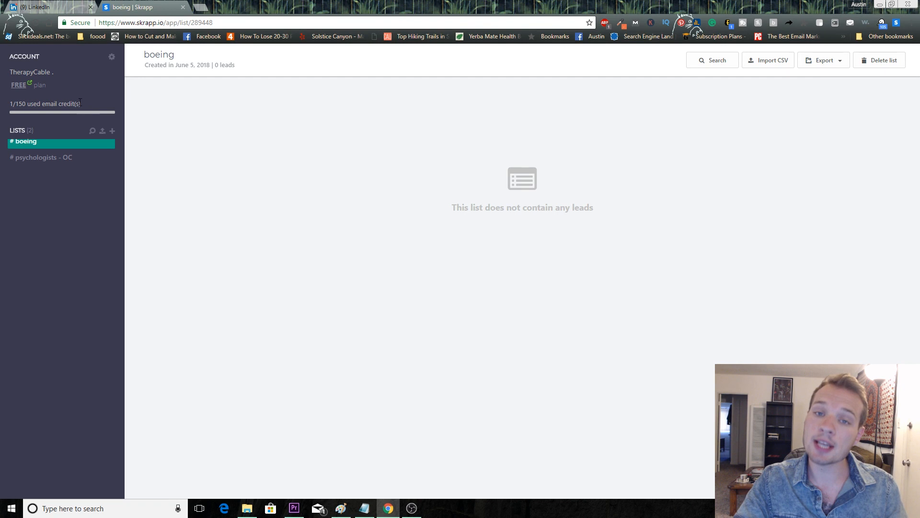
{"action": "mouse_move", "coordinate": [102, 204]}
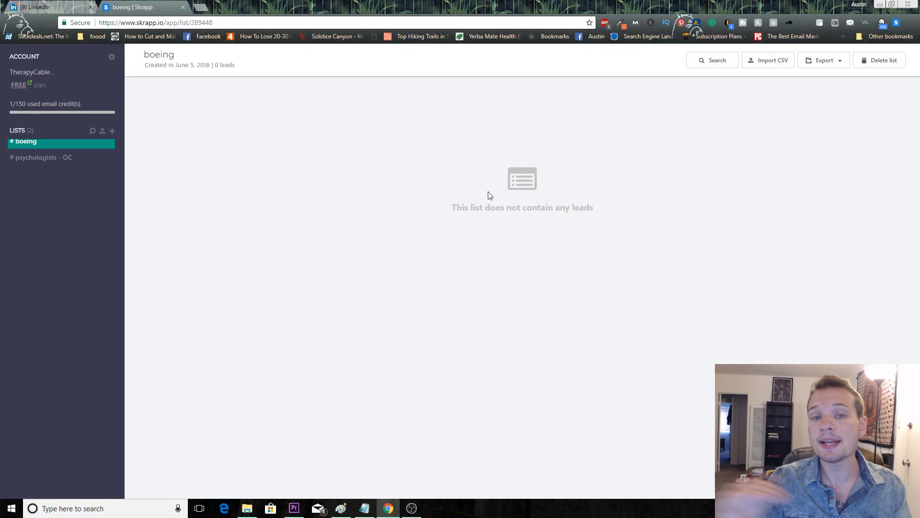
{"action": "mouse_move", "coordinate": [489, 206]}
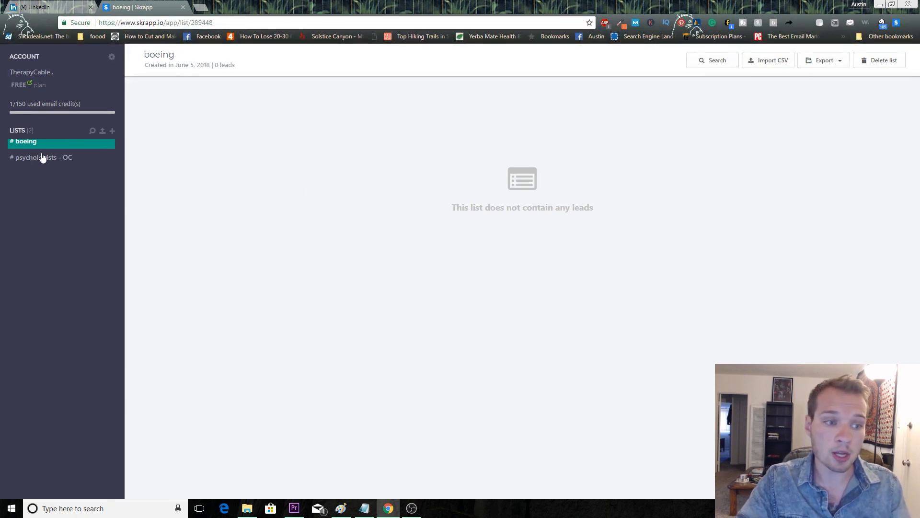
Switch from the Skrapp dashboard back to the LinkedIn tab
{"action": "left_click", "coordinate": [39, 6]}
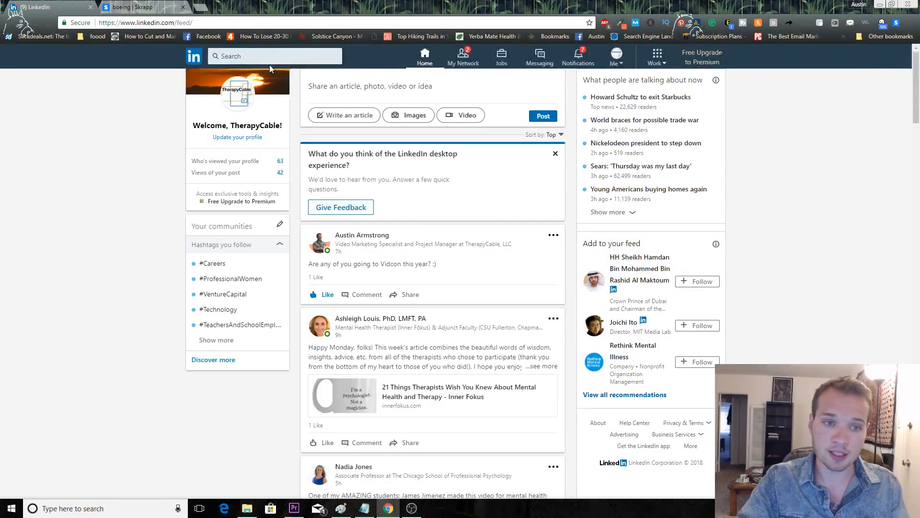
Search LinkedIn for 'boeing' and open All Filters
{"action": "type", "text": "boeing"}
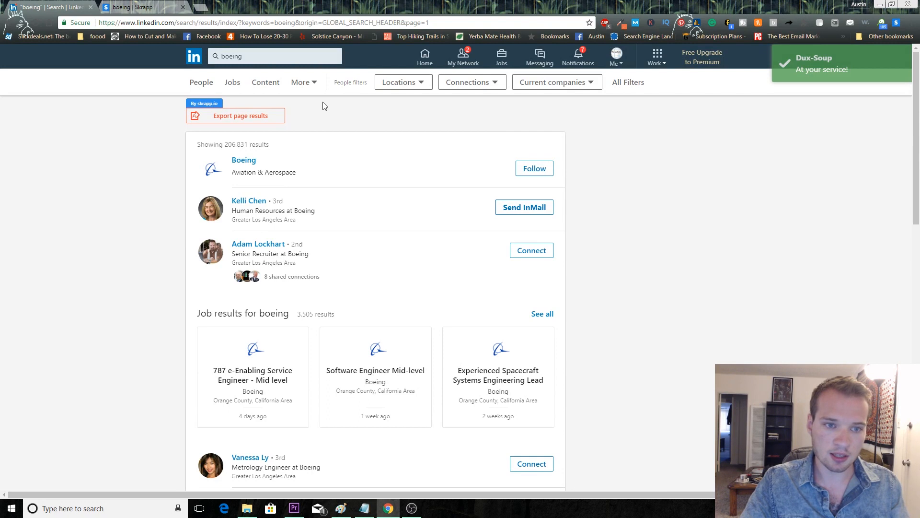
{"action": "mouse_move", "coordinate": [642, 76]}
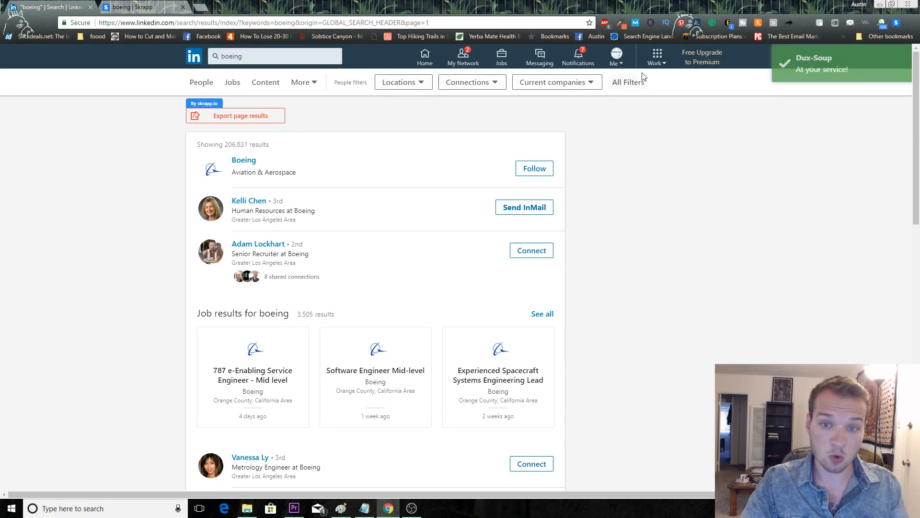
{"action": "left_click", "coordinate": [627, 82]}
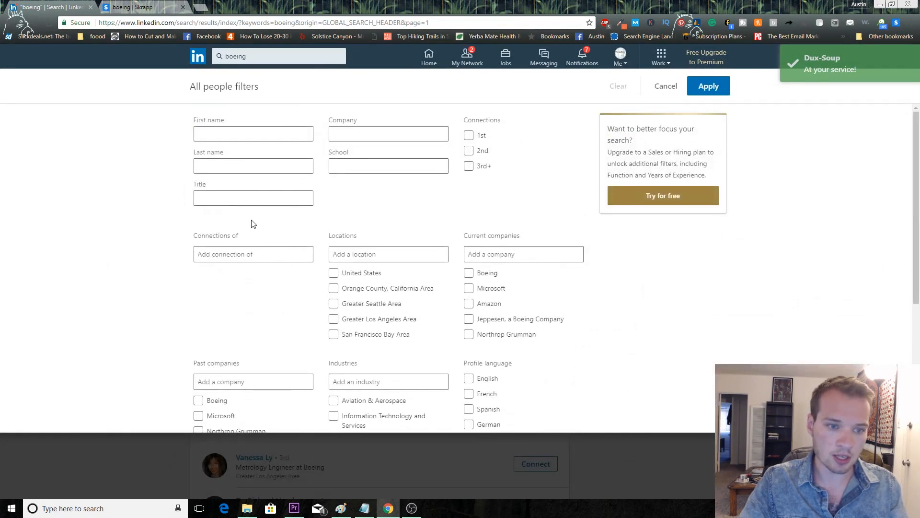
Apply company 'boeing' and Orange County, California Area filters, narrowing to 5,945 results
{"action": "left_click", "coordinate": [387, 134]}
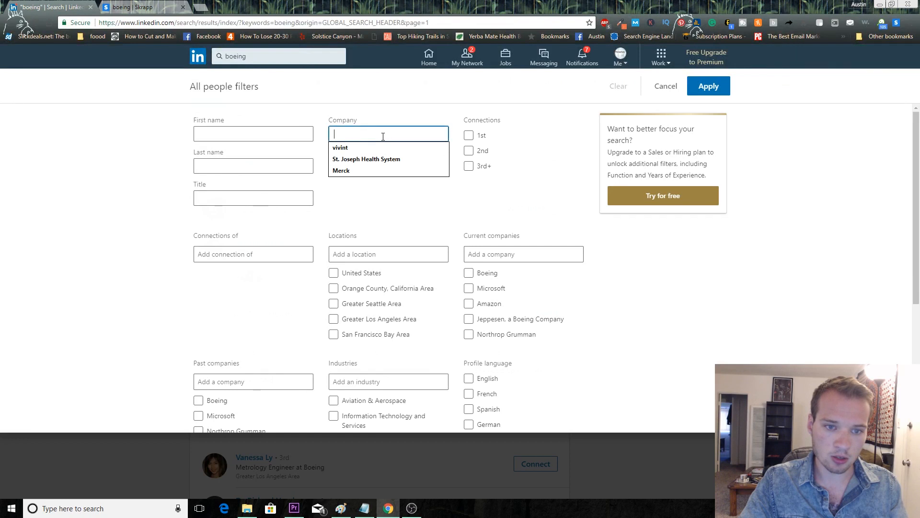
{"action": "type", "text": "boeing"}
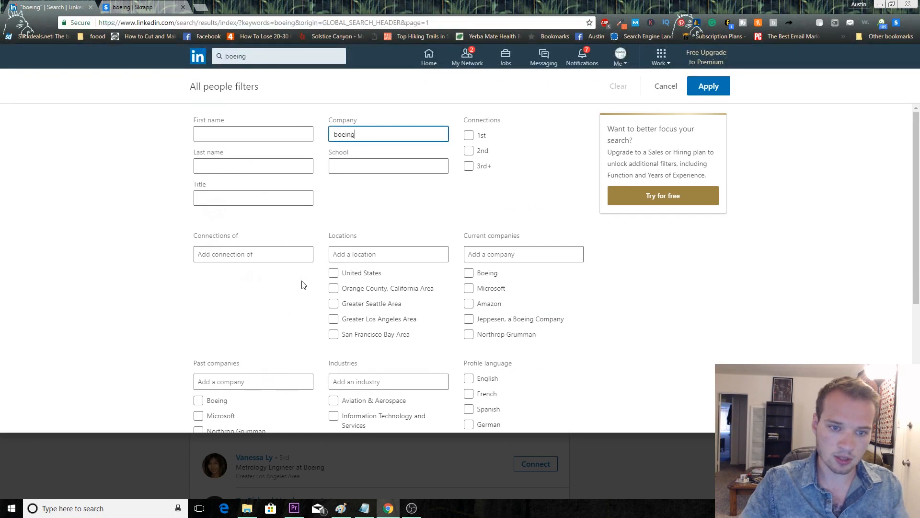
{"action": "left_click", "coordinate": [334, 287]}
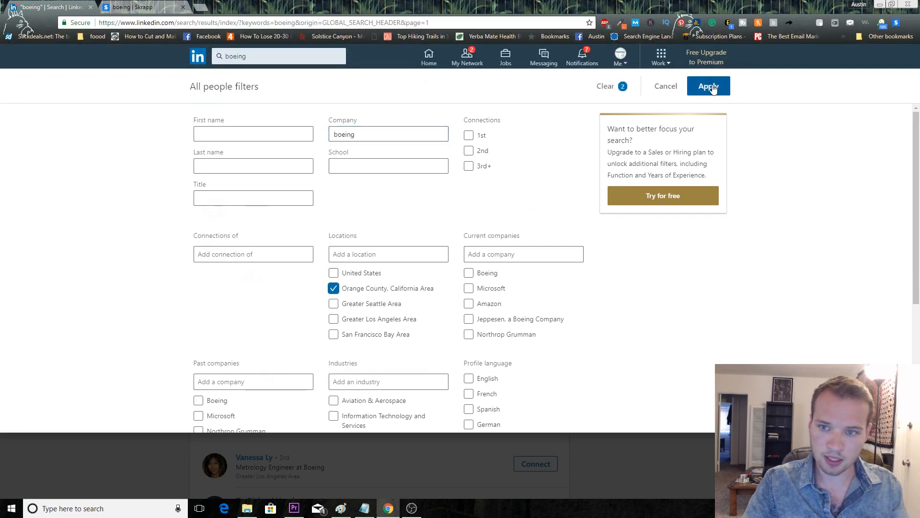
{"action": "left_click", "coordinate": [708, 86]}
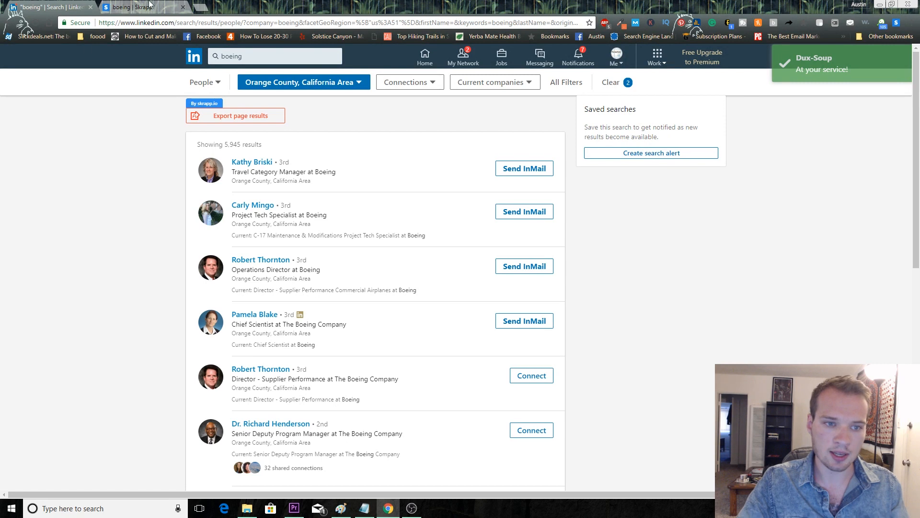
{"action": "mouse_move", "coordinate": [210, 171]}
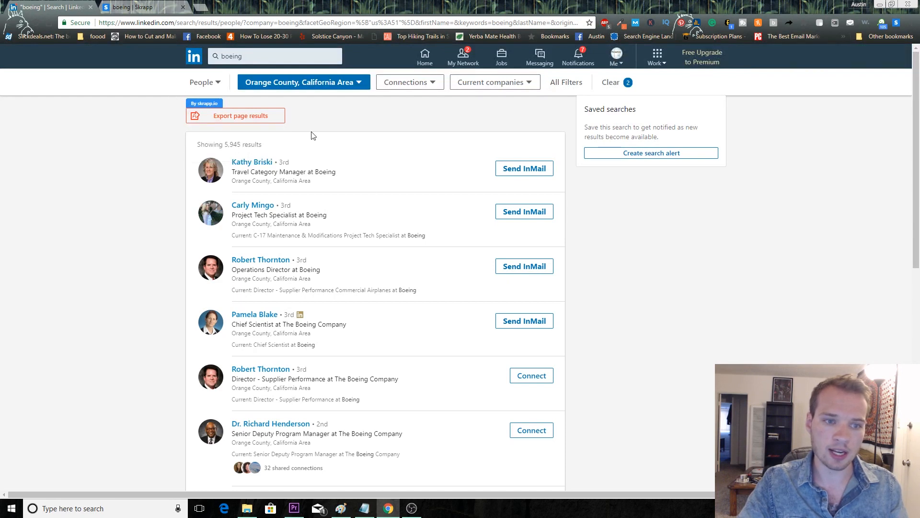
Bring up Skrapp's export options for the 5,945 filtered Boeing LinkedIn results
{"action": "left_click", "coordinate": [236, 115]}
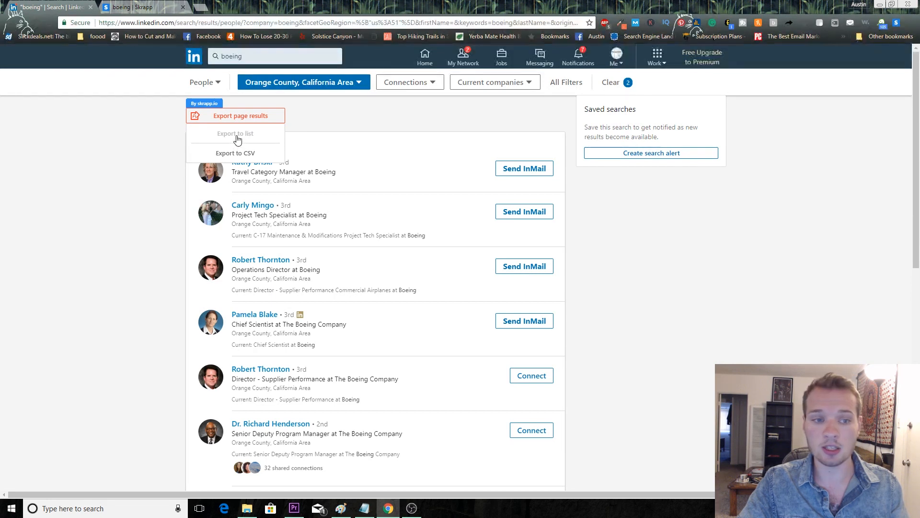
Export the page's leads to the Skrapp 'boeing' list, saving only leads with found emails
{"action": "left_click", "coordinate": [235, 133]}
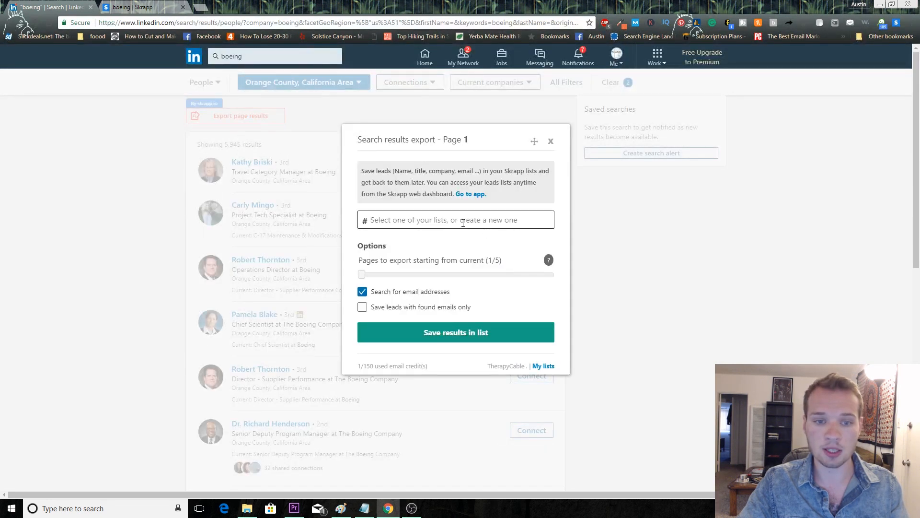
{"action": "left_click", "coordinate": [455, 219]}
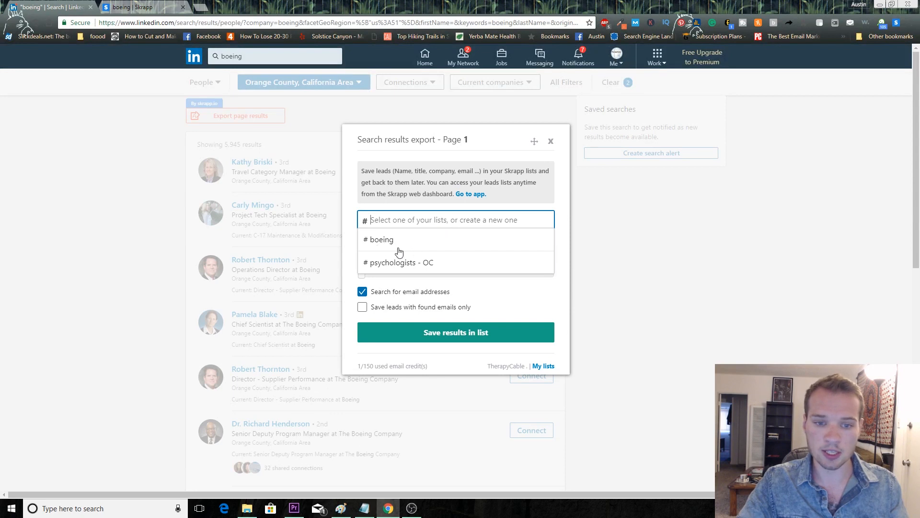
{"action": "mouse_move", "coordinate": [392, 244]}
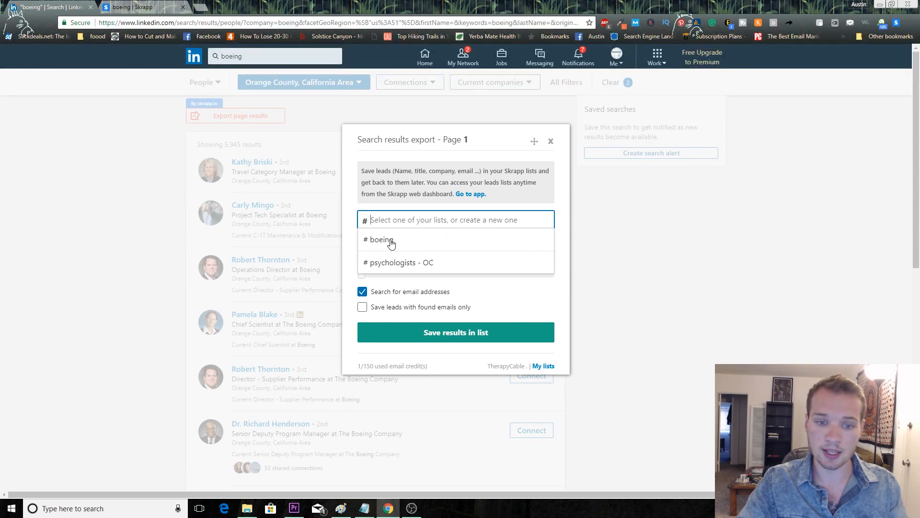
{"action": "left_click", "coordinate": [382, 238]}
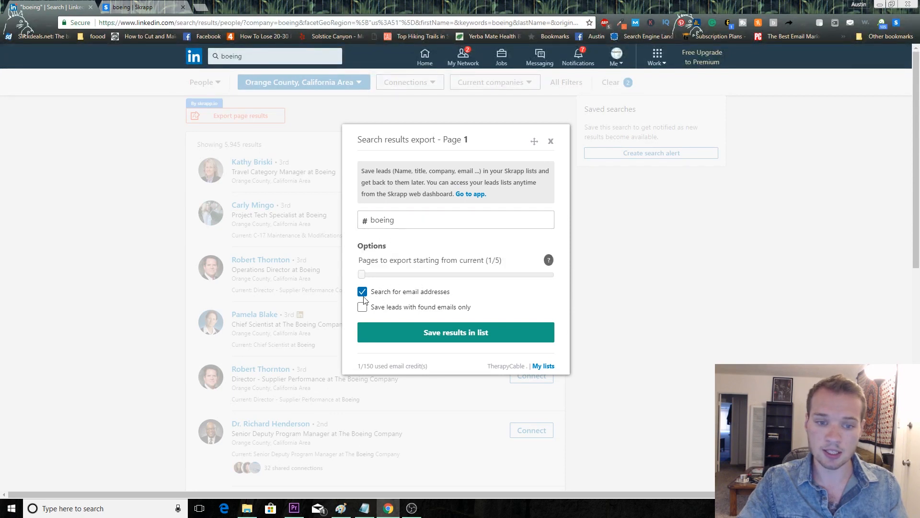
{"action": "mouse_move", "coordinate": [429, 321]}
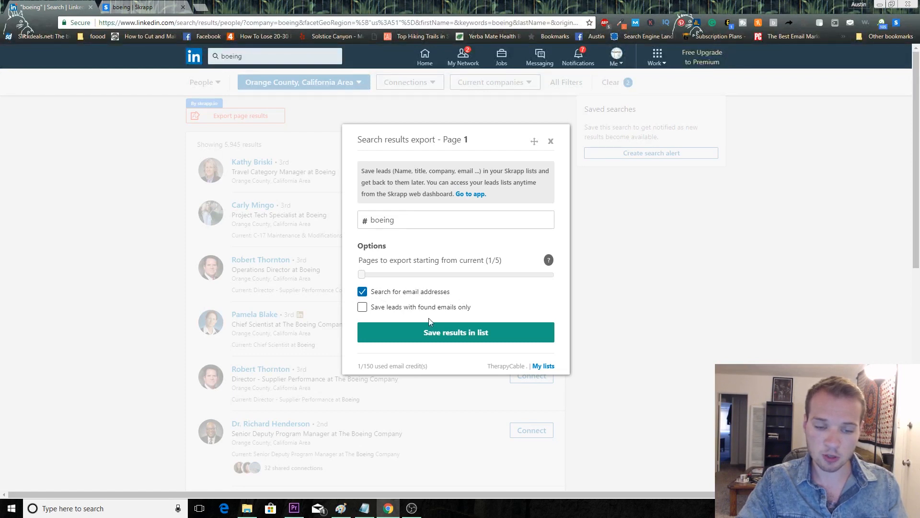
{"action": "left_click", "coordinate": [362, 306]}
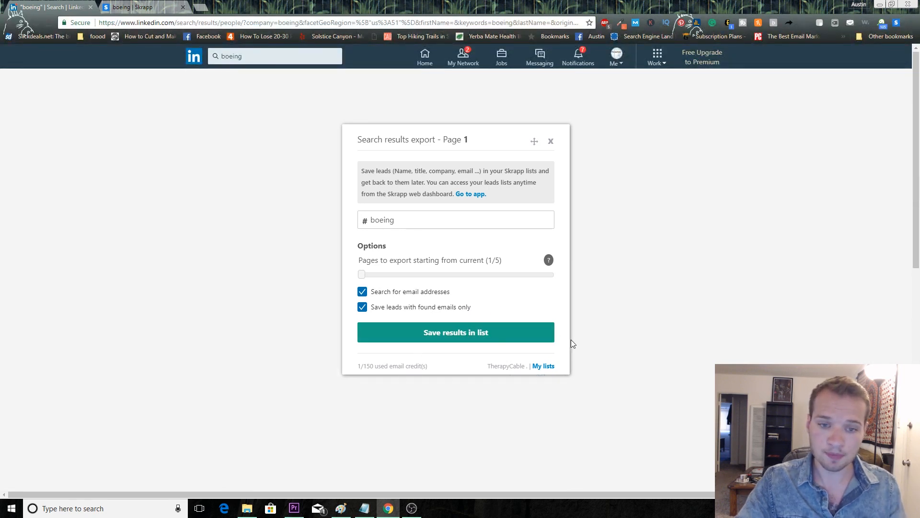
{"action": "left_click", "coordinate": [455, 331]}
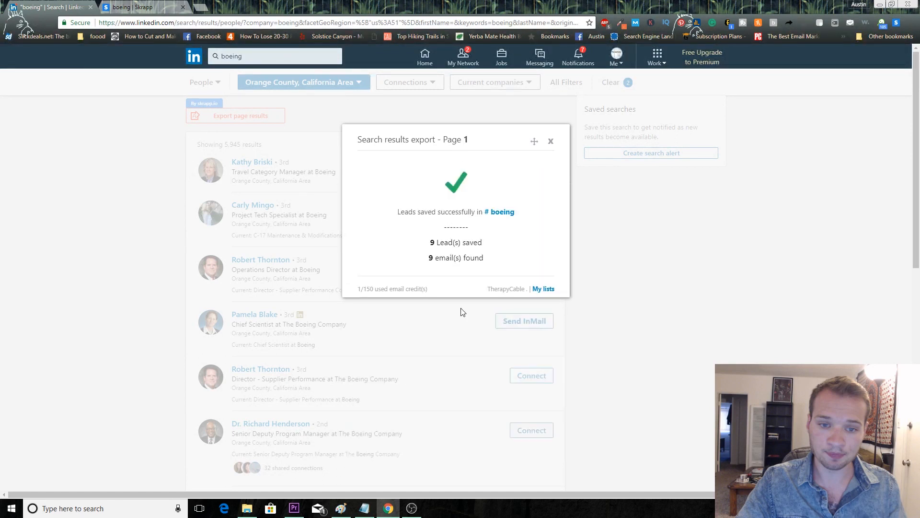
{"action": "mouse_move", "coordinate": [462, 240]}
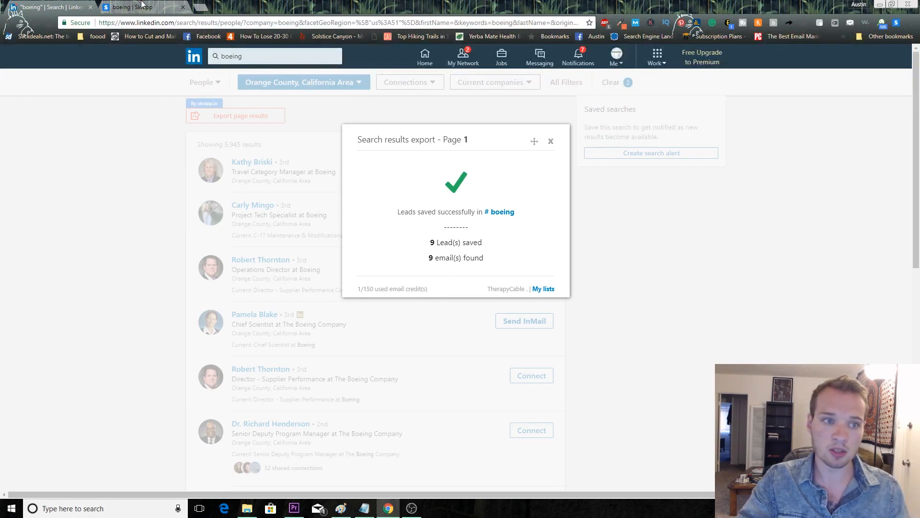
Switch to the Skrapp dashboard tab showing the 'boeing' list
{"action": "left_click", "coordinate": [136, 6]}
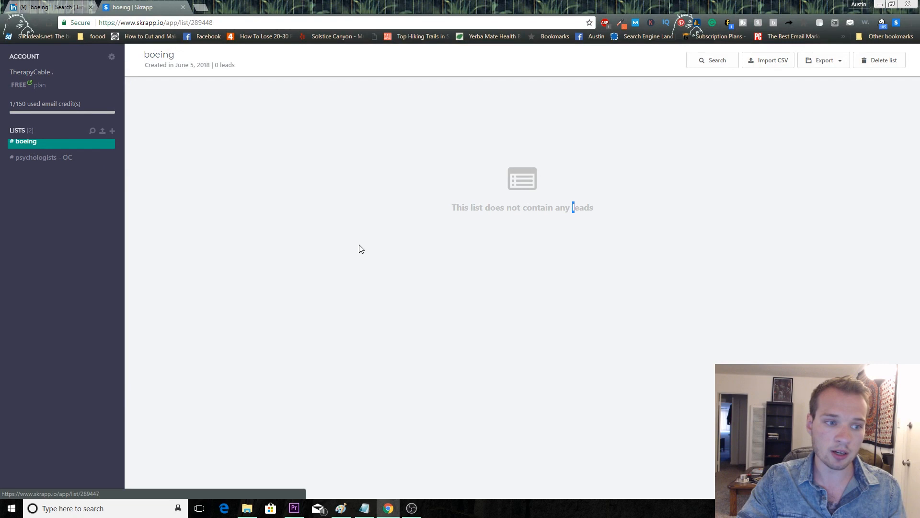